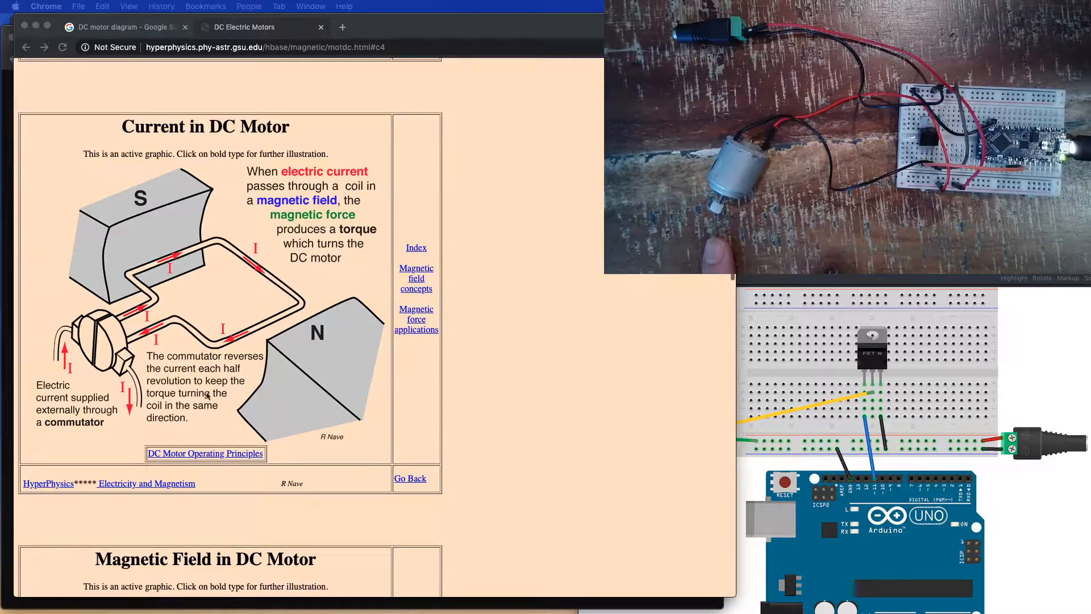
pyautogui.moveTo(19, 26)
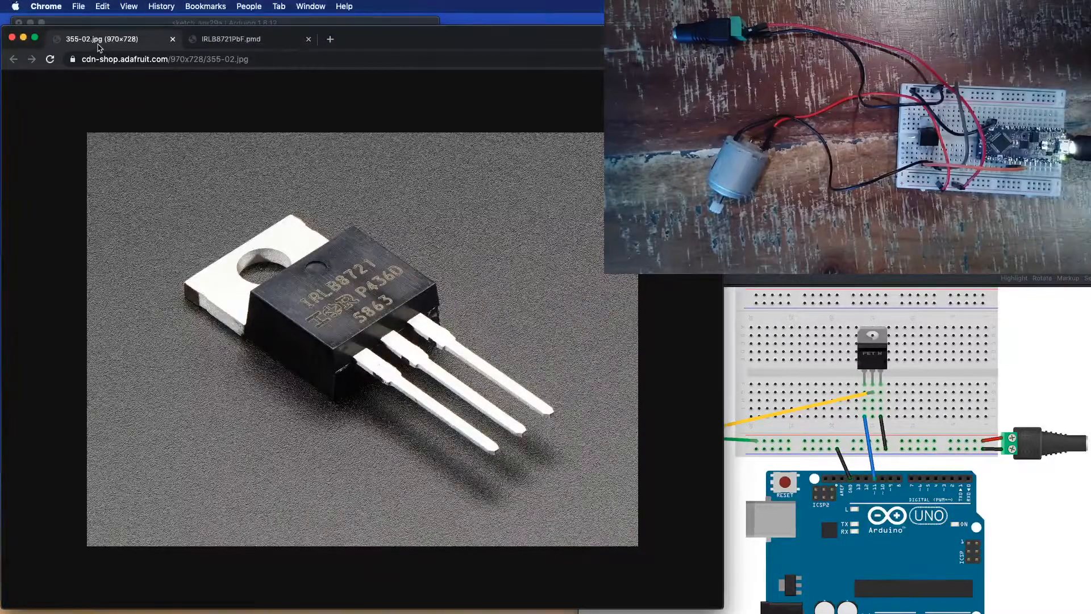
# - Switch to the IRLB8721PbF.pdf tab to view the MOSFET's gate, drain, source pins and ratings
pyautogui.click(228, 39)
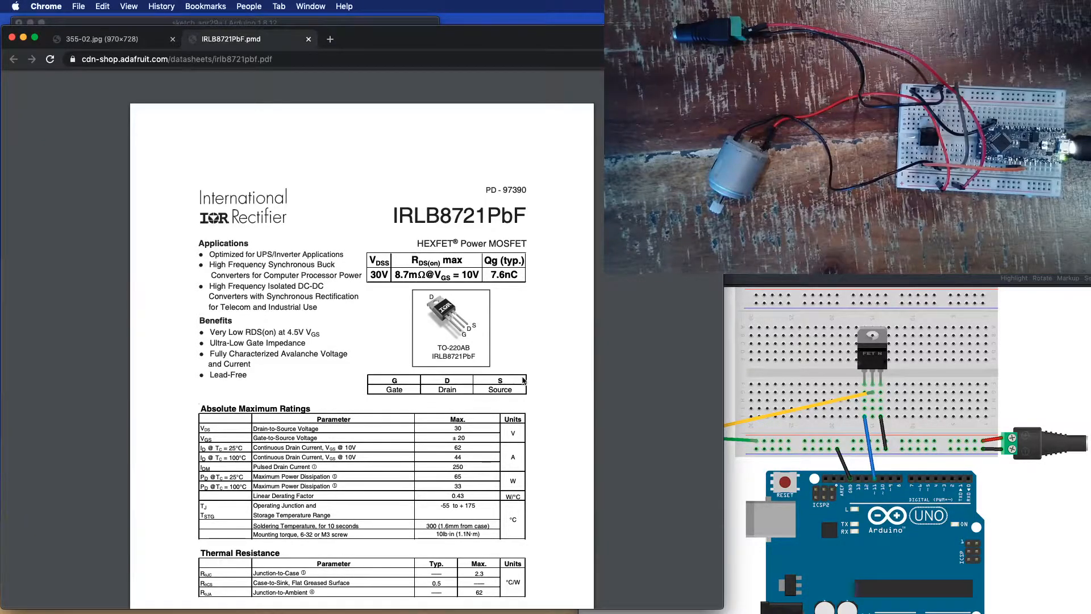
pyautogui.moveTo(460, 341)
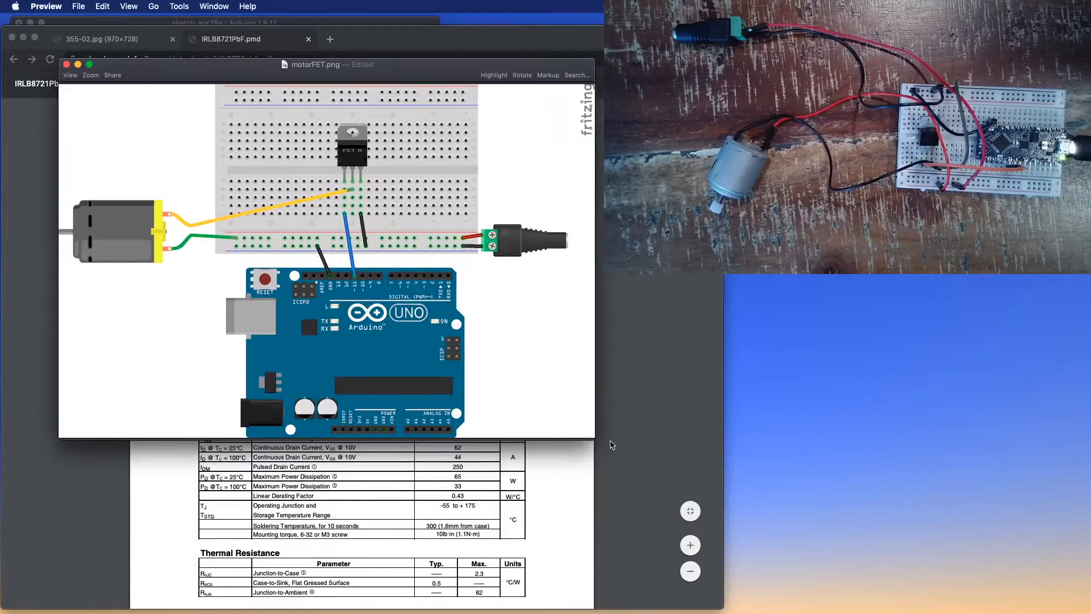
# - Enlarge the motorFET.png wiring diagram of motor, MOSFET, power jack and Arduino Uno
pyautogui.moveTo(611, 445); pyautogui.dragTo(779, 546)
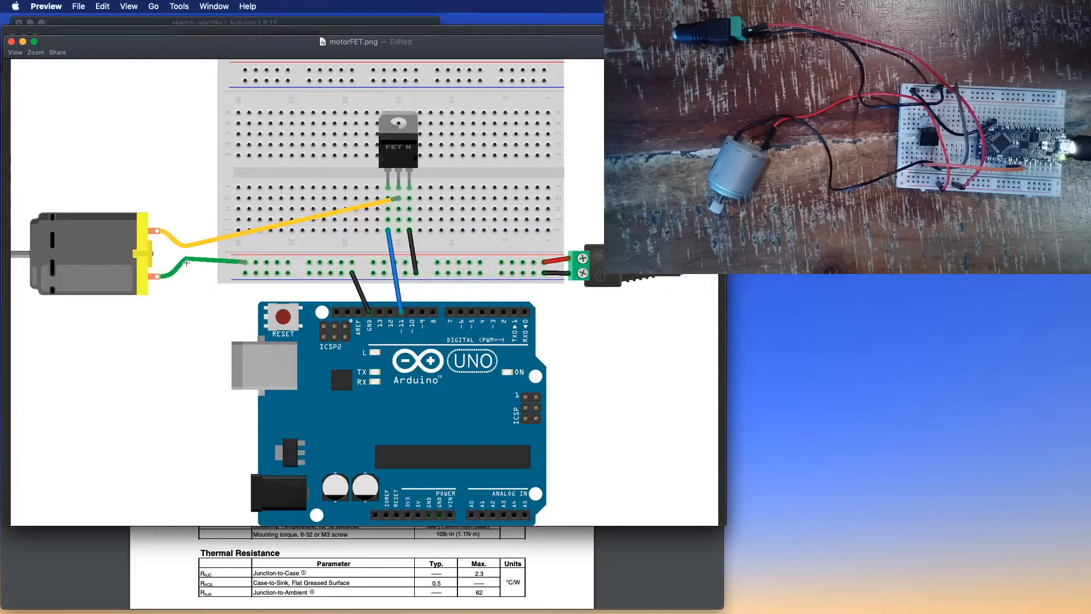
pyautogui.moveTo(96, 257)
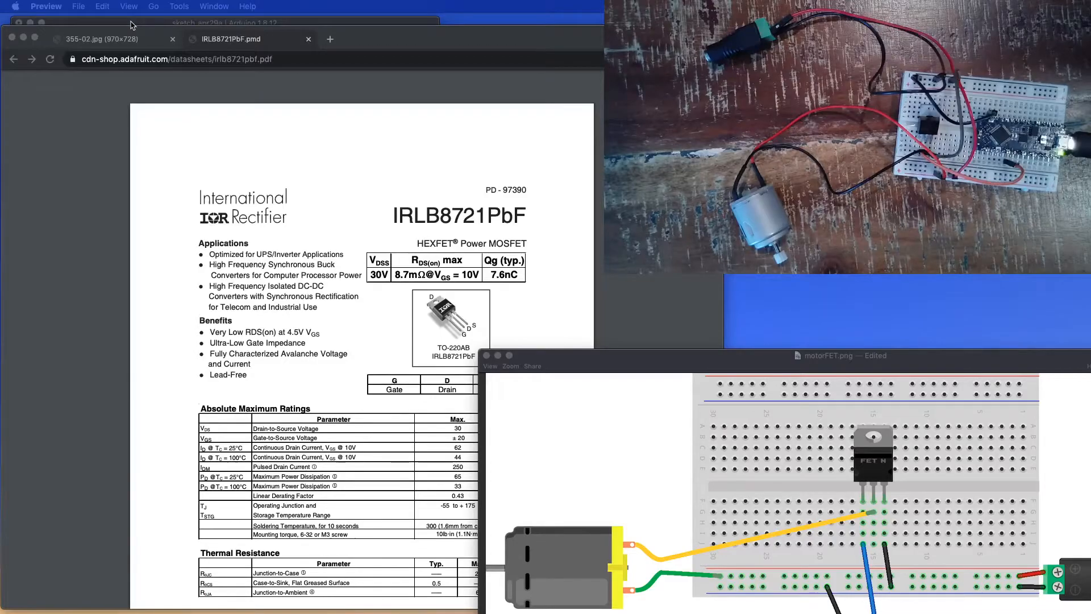
# - Bring the Arduino IDE motor-and-LED blink sketch to the front
pyautogui.click(216, 23)
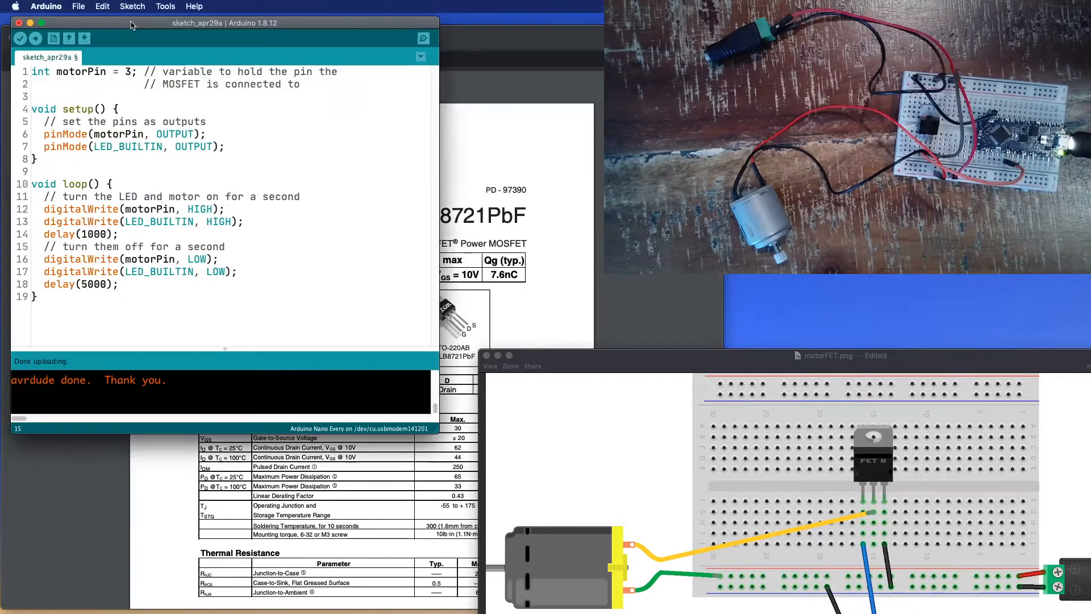